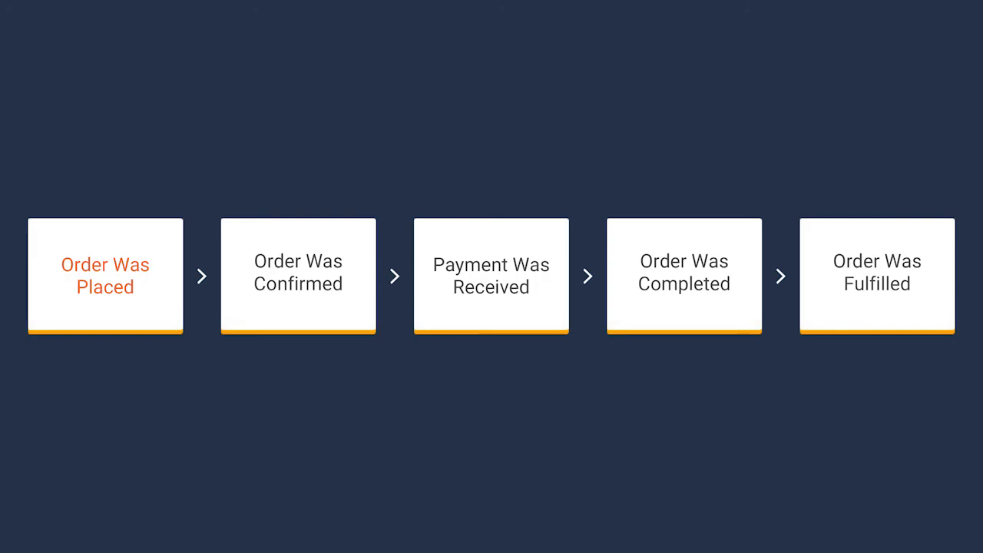
{"action": "left_click", "coordinate": [104, 275]}
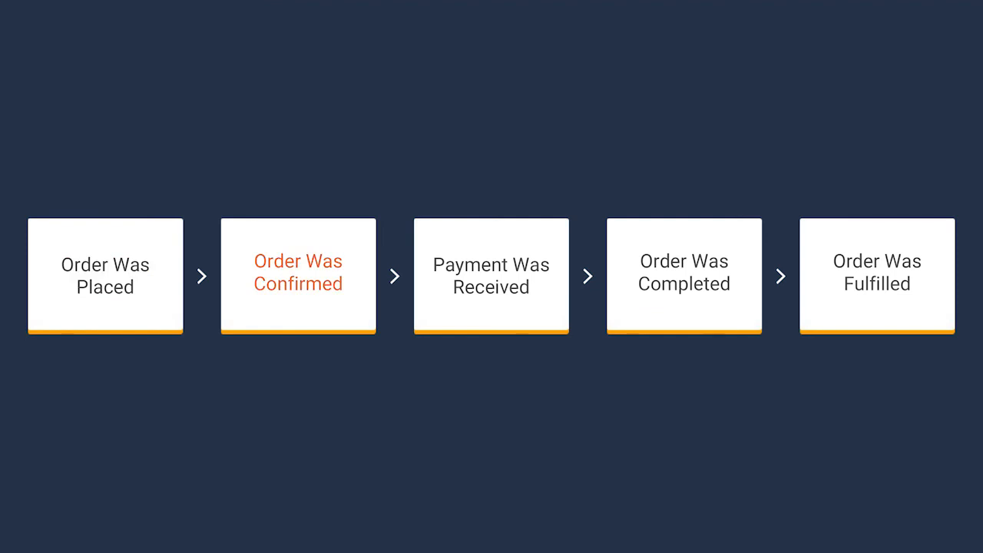
{"action": "left_click", "coordinate": [298, 275]}
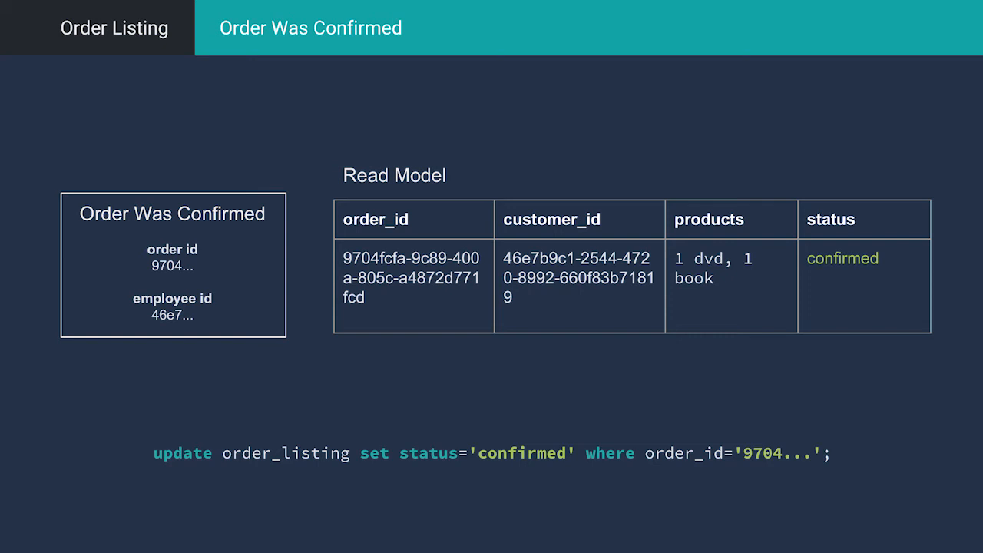
{"action": "left_click", "coordinate": [114, 28]}
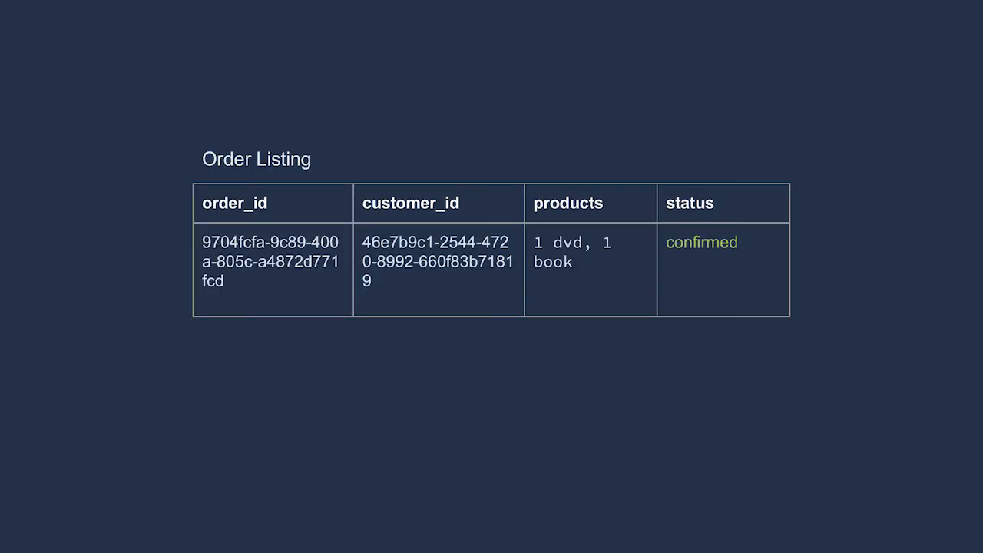